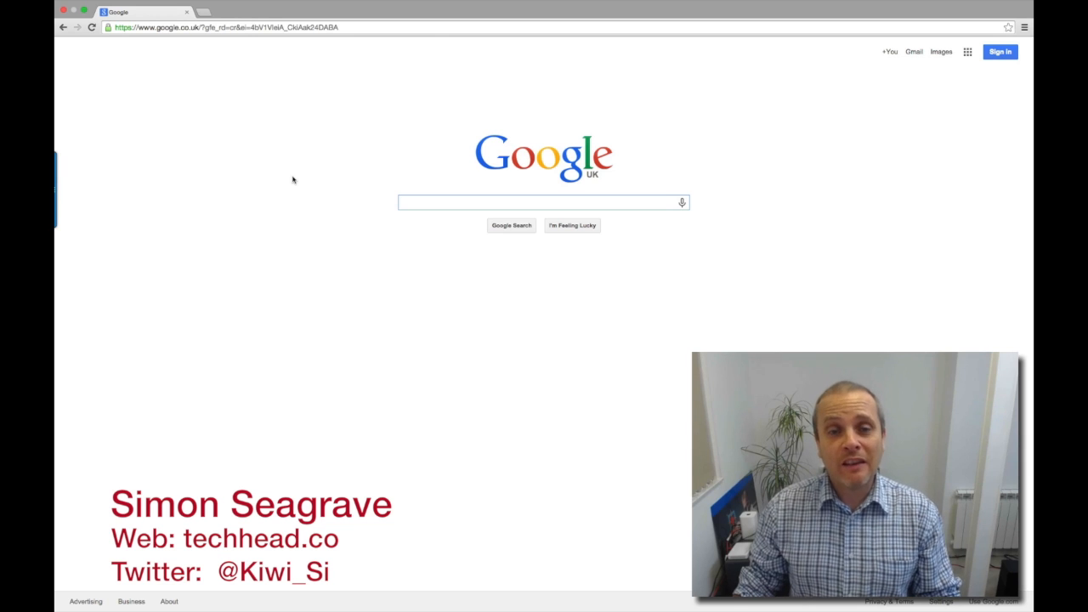
- Focus the Google search box on the Google UK homepage
click(536, 202)
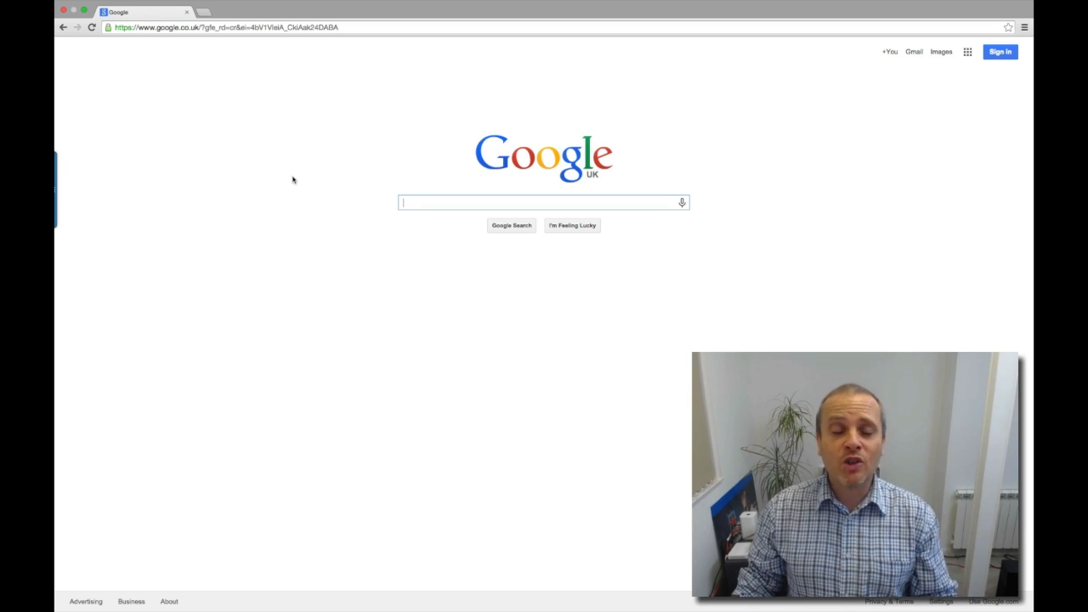
mouse_move(308, 154)
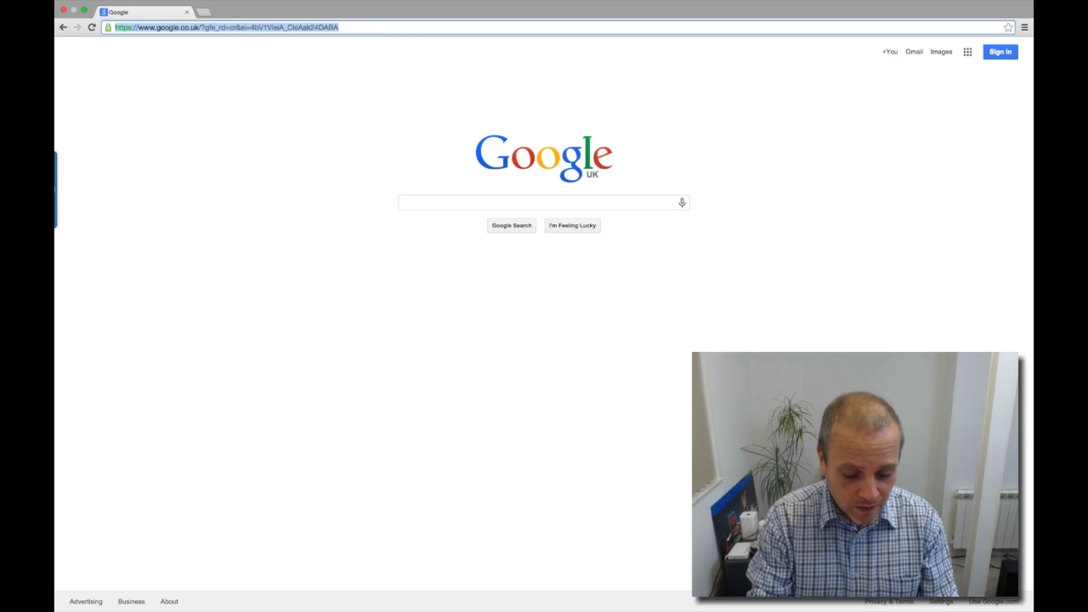
- Enter support.emc.com and choose the 'support.emc.com - EMC Login' suggestion
text(support.emc.com)
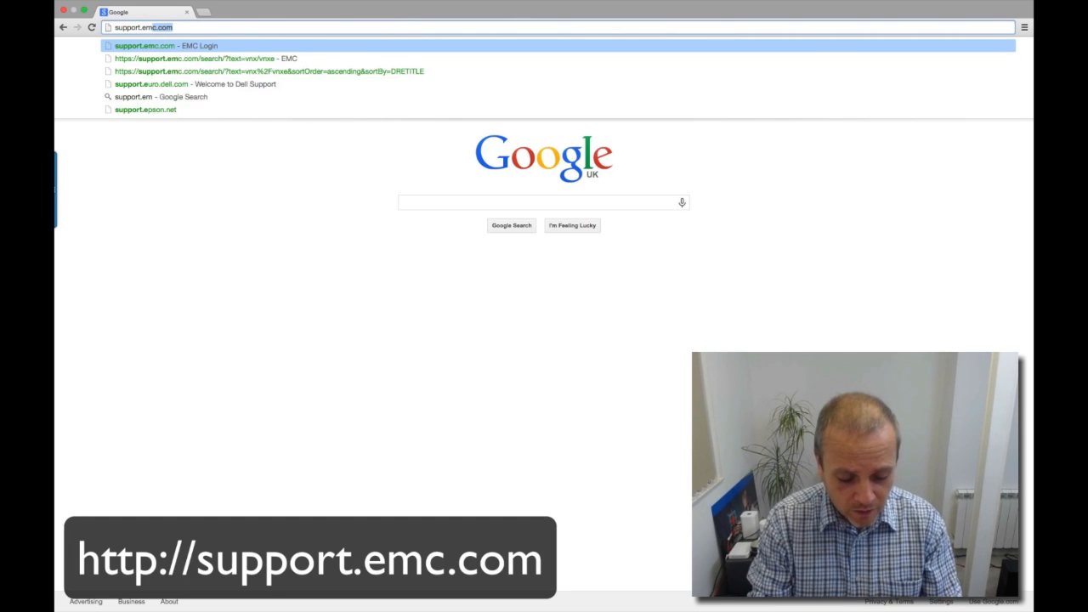
click(157, 45)
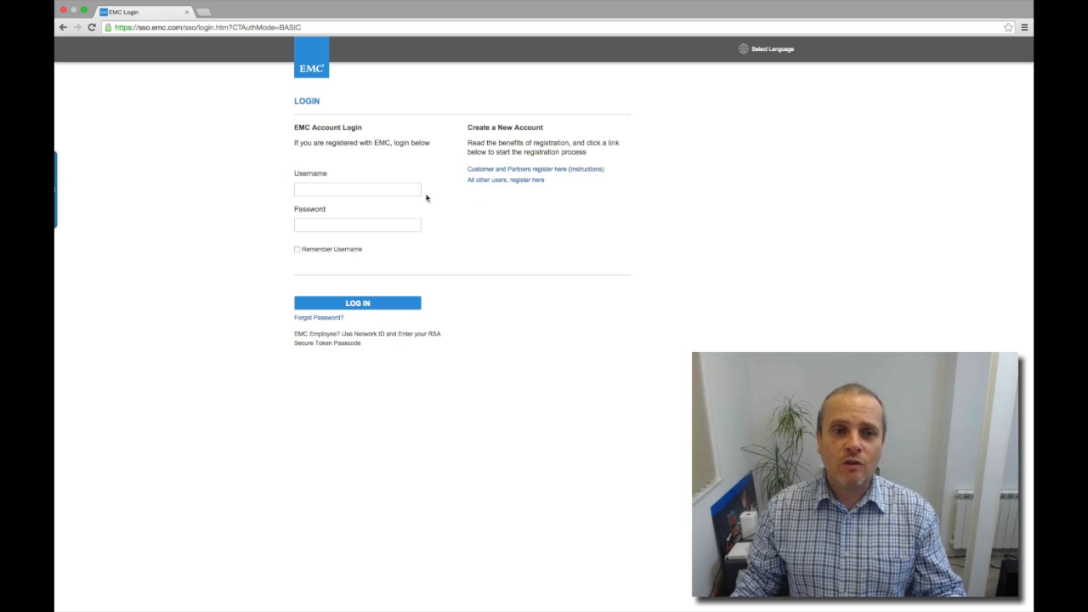
- Enter the account username and password and log in to EMC Online Support
click(357, 189)
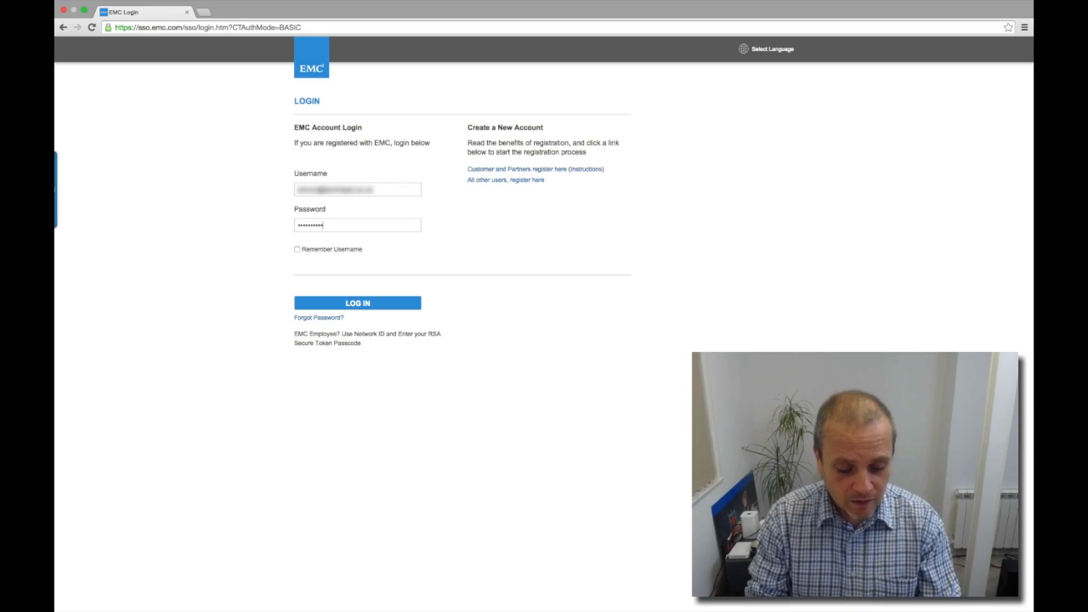
click(356, 303)
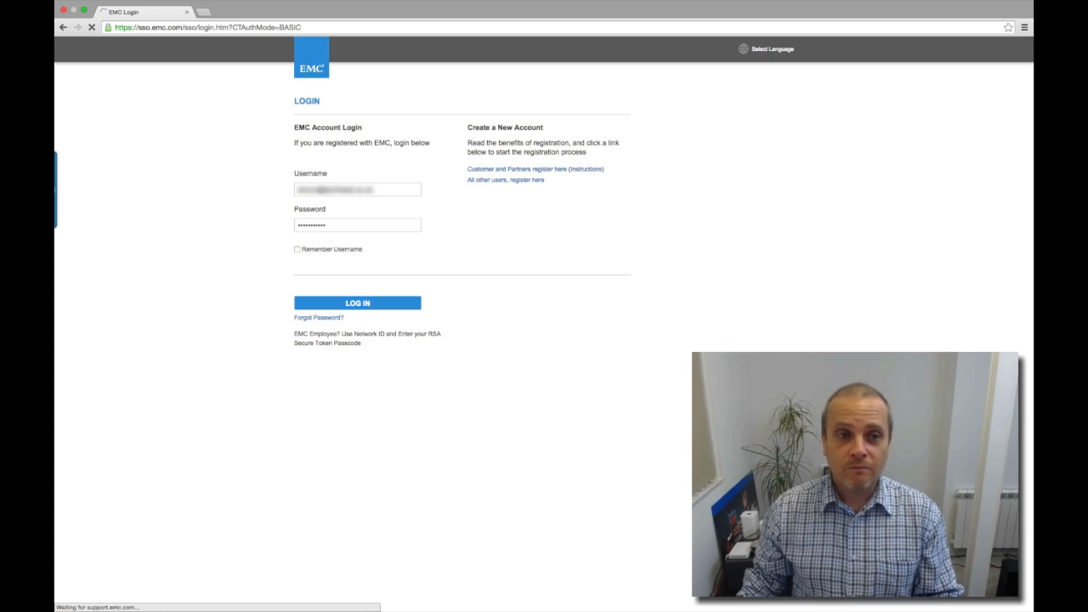
click(357, 303)
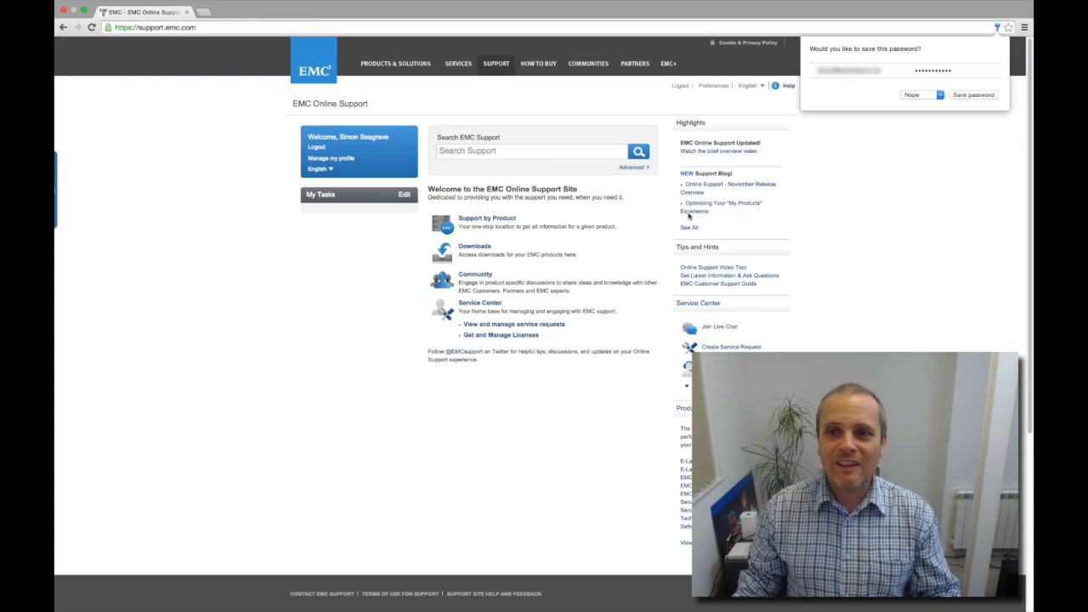
- Decline Chrome's offer to save the password with 'Nope'
click(918, 95)
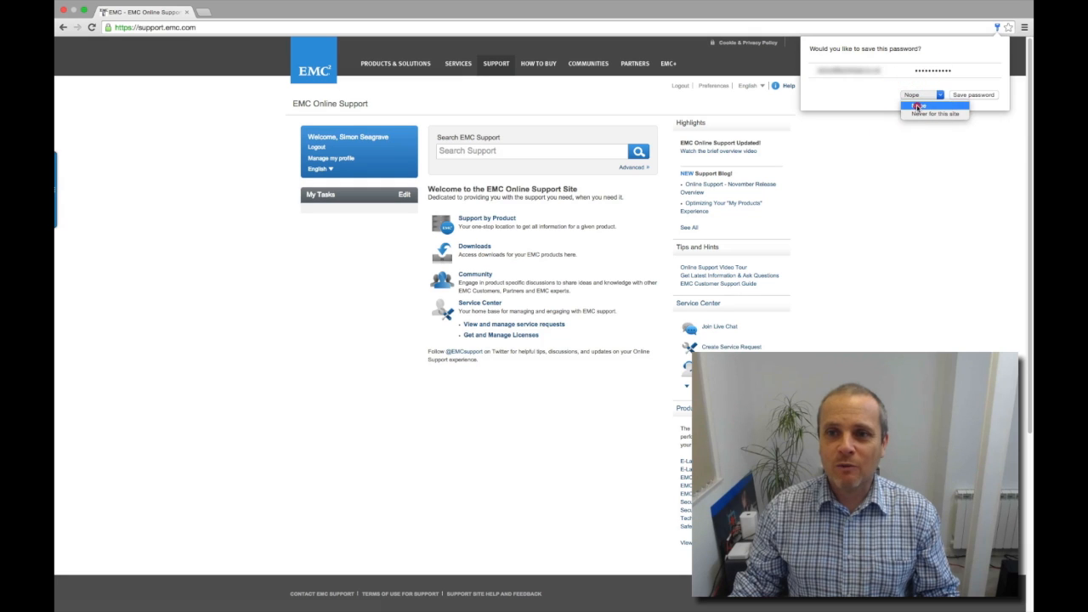
click(916, 94)
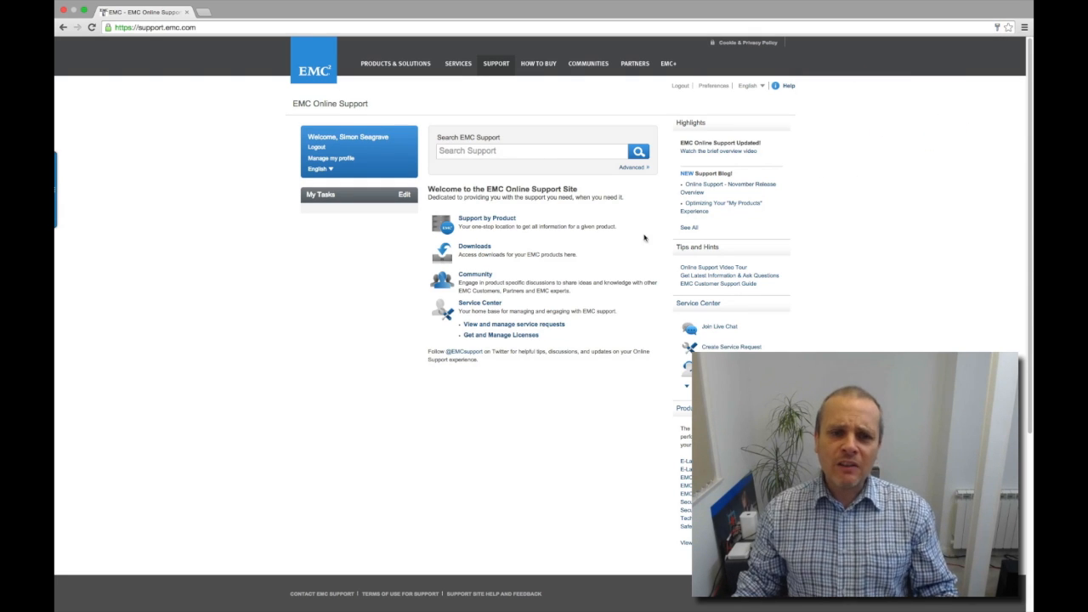
mouse_move(610, 258)
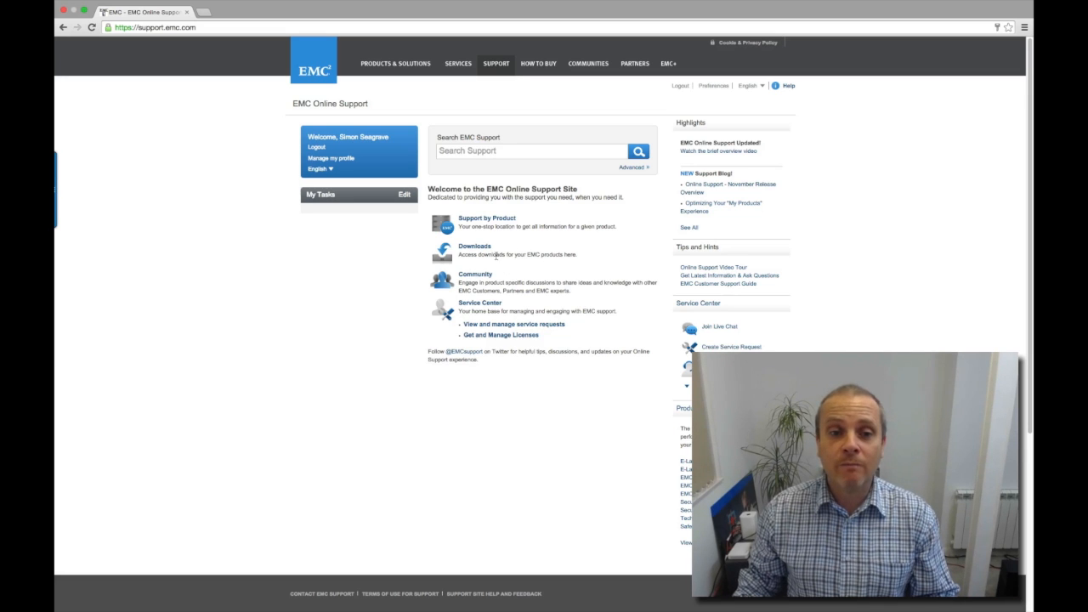
- Search Downloads for 'VNX' and show the VNX/VNXe Family downloads
click(474, 246)
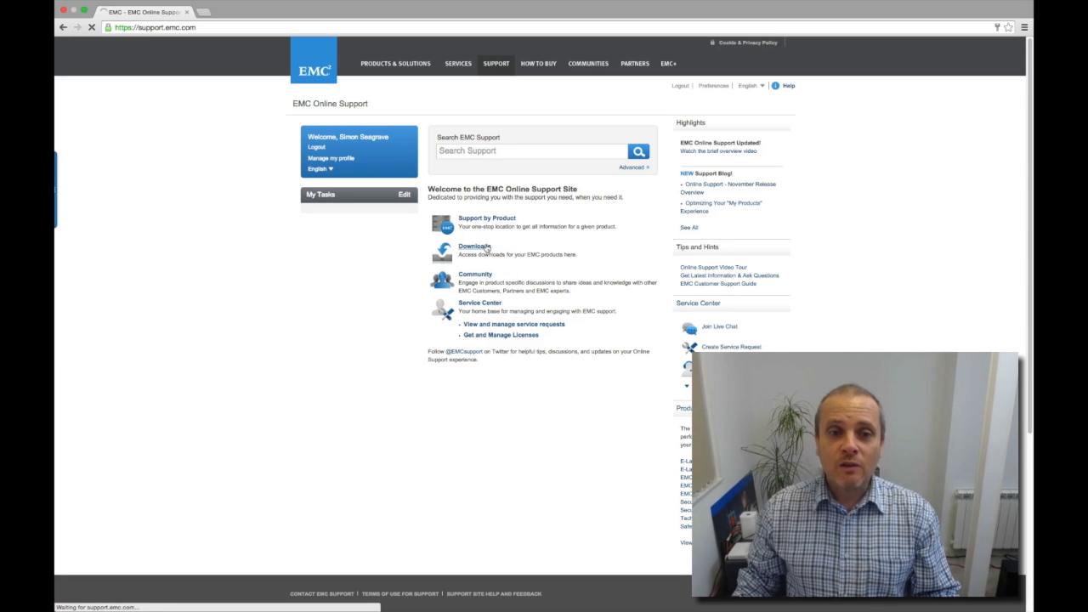
click(474, 246)
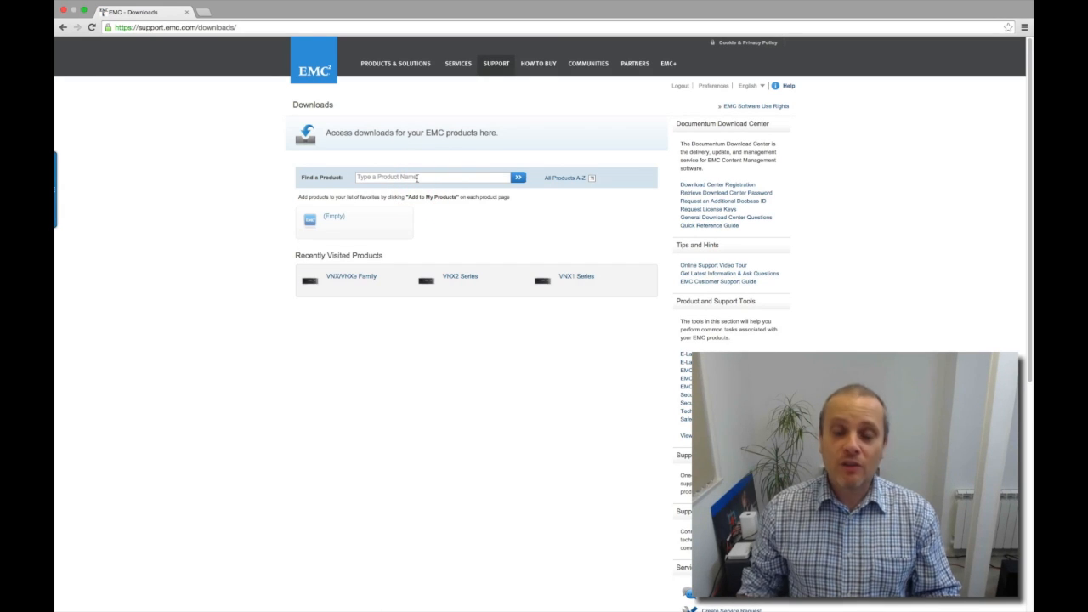
text(VNX/VNXe Family)
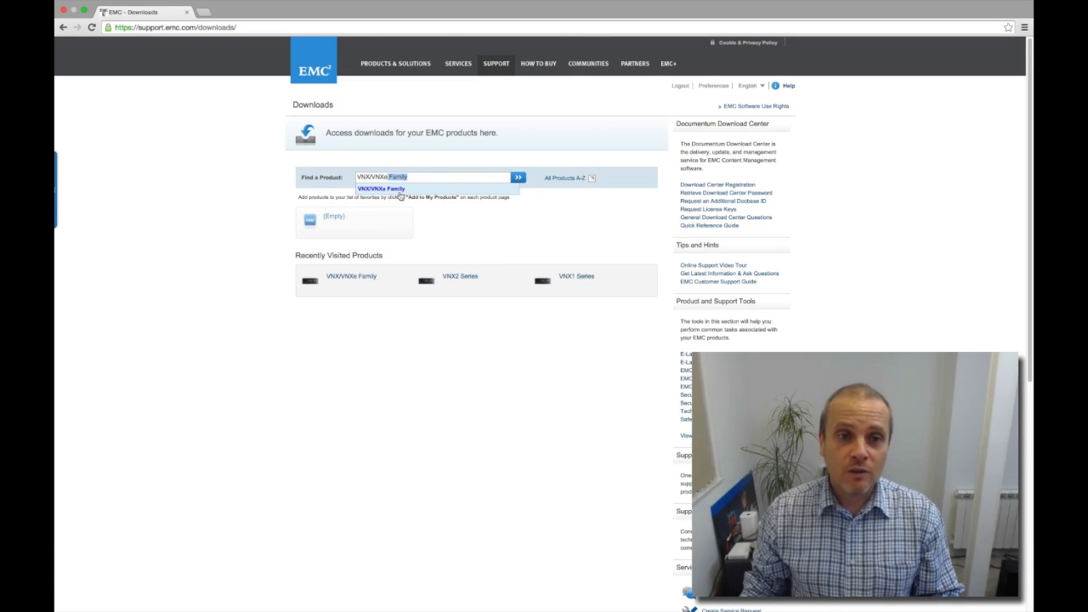
click(381, 188)
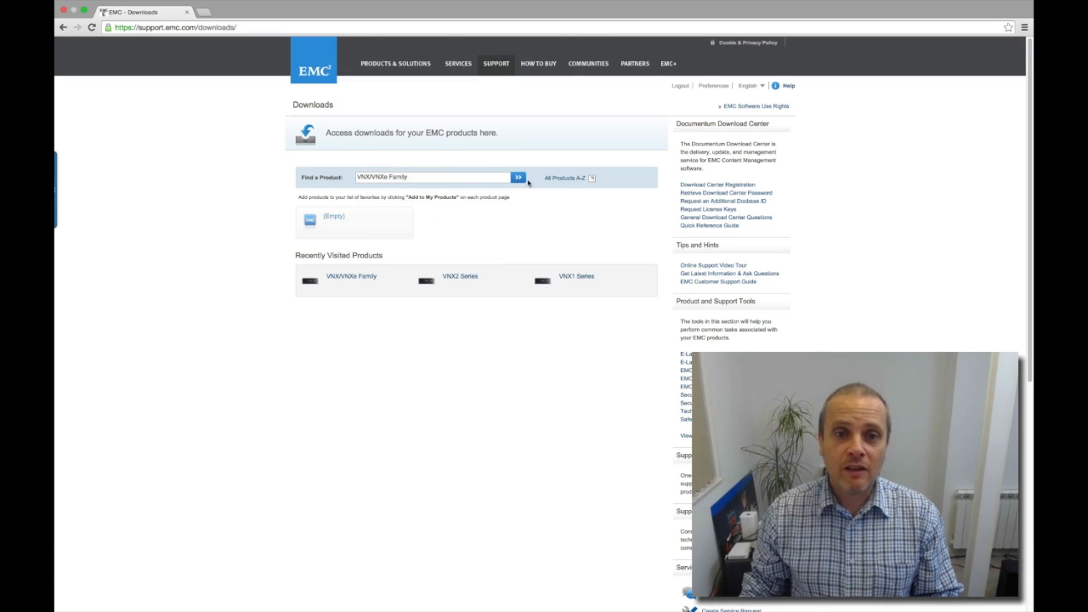
click(518, 177)
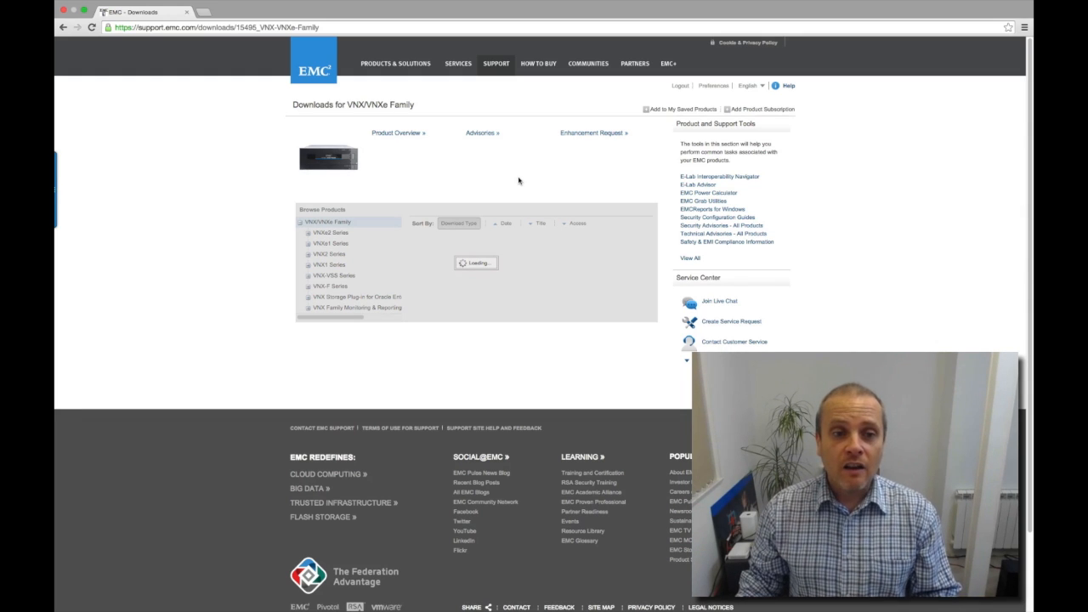
mouse_move(501, 335)
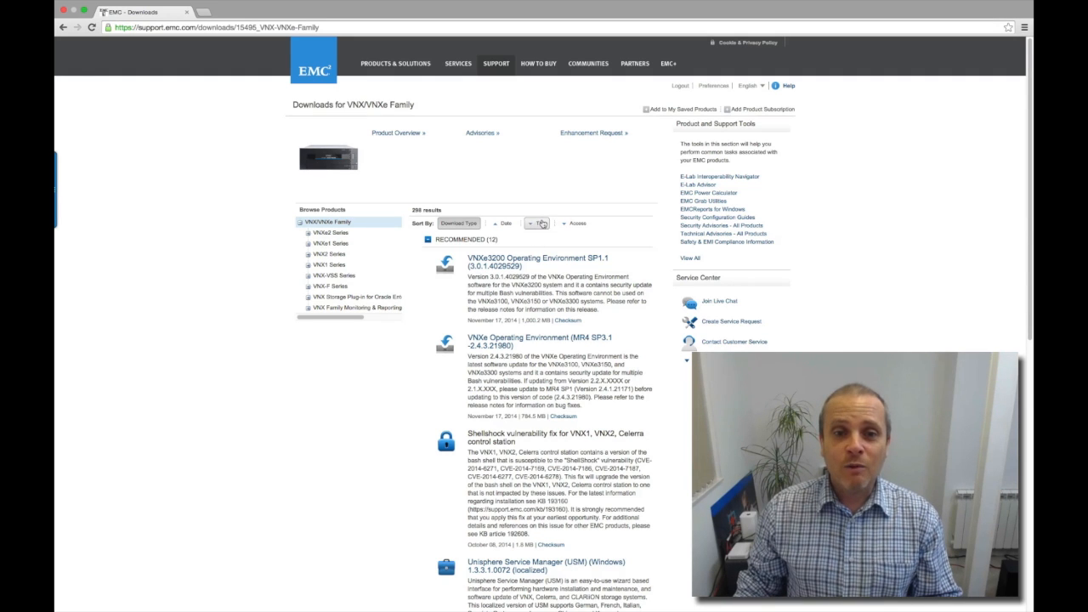
- Sort the VNX/VNXe Family downloads by Title and scroll down the list
click(539, 223)
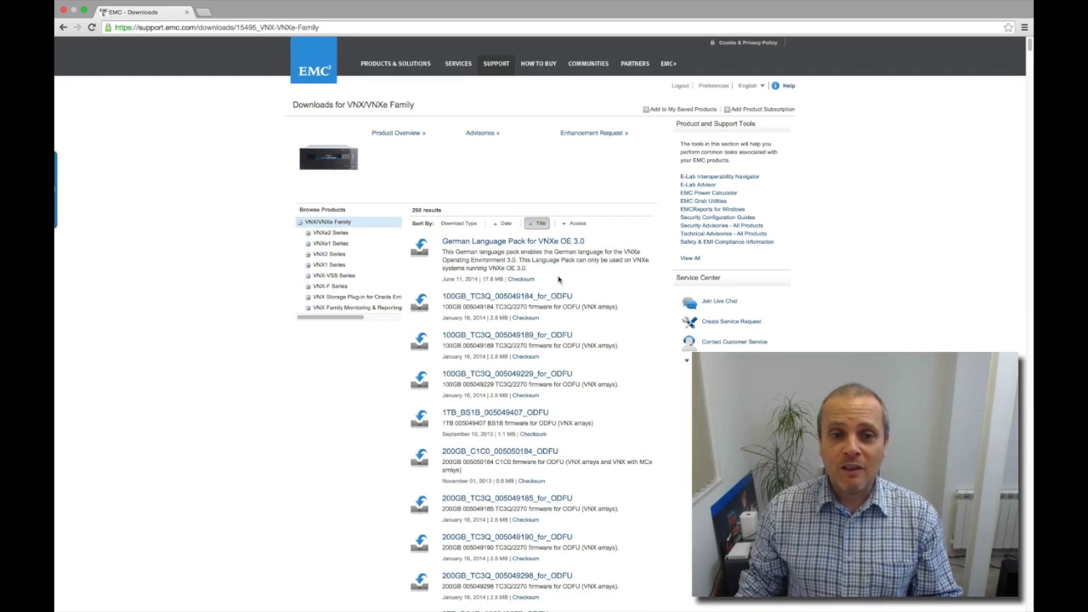
scroll(down, 3)
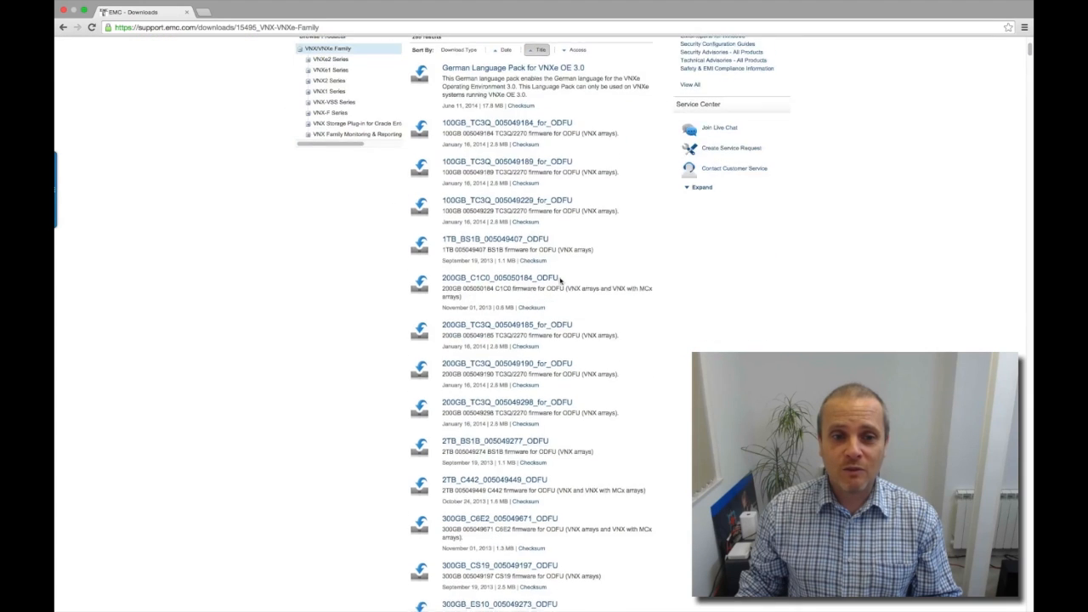
scroll(down, 3)
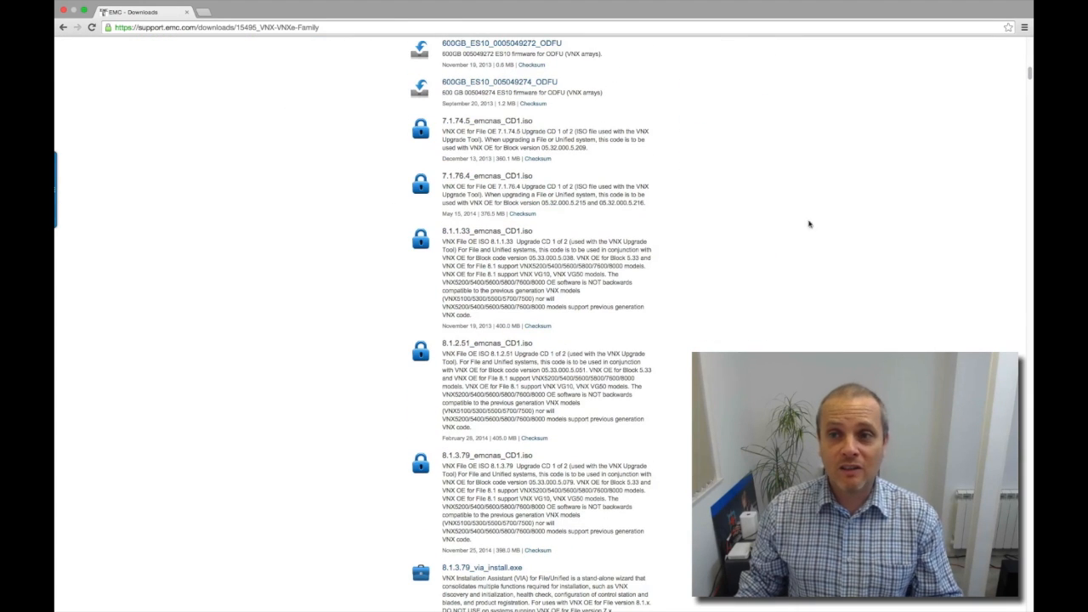
scroll(down, 3)
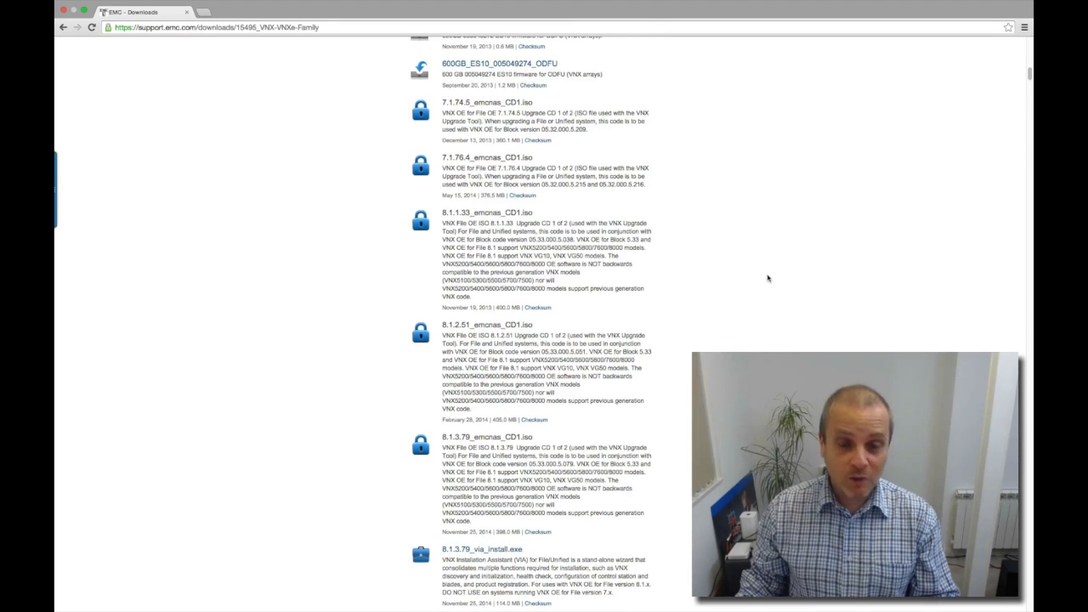
- Find 'simu' on the page to highlight the VNX File Simulator entries
text(buttons)
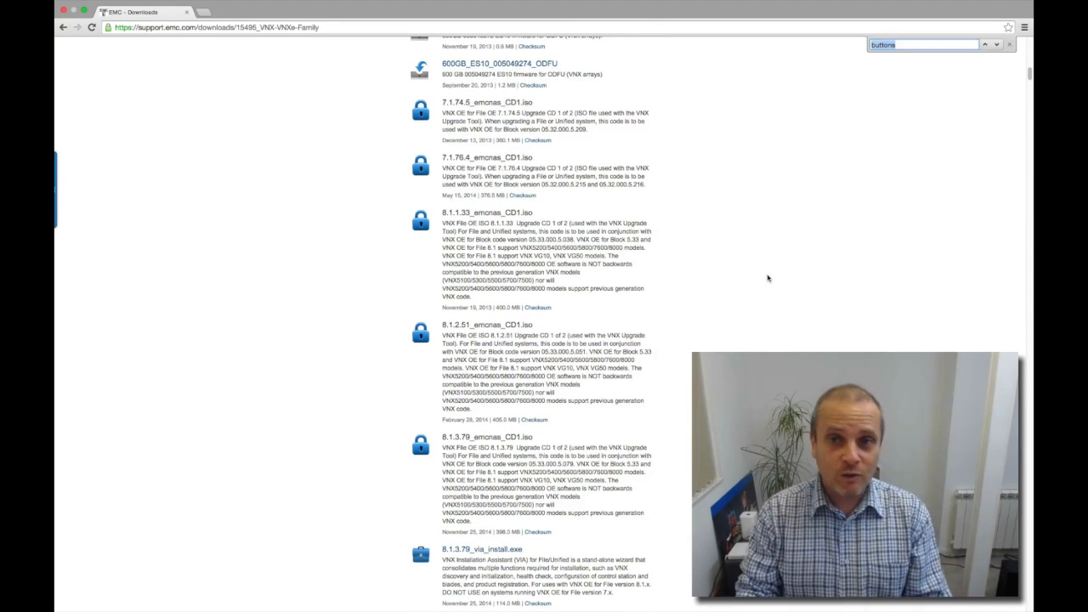
text(simul)
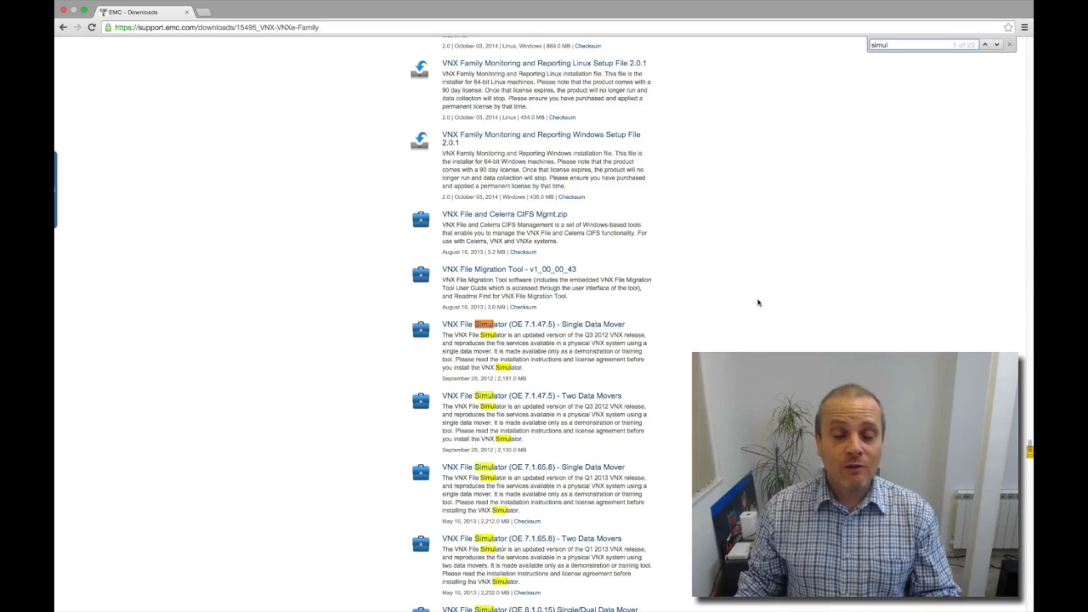
mouse_move(763, 326)
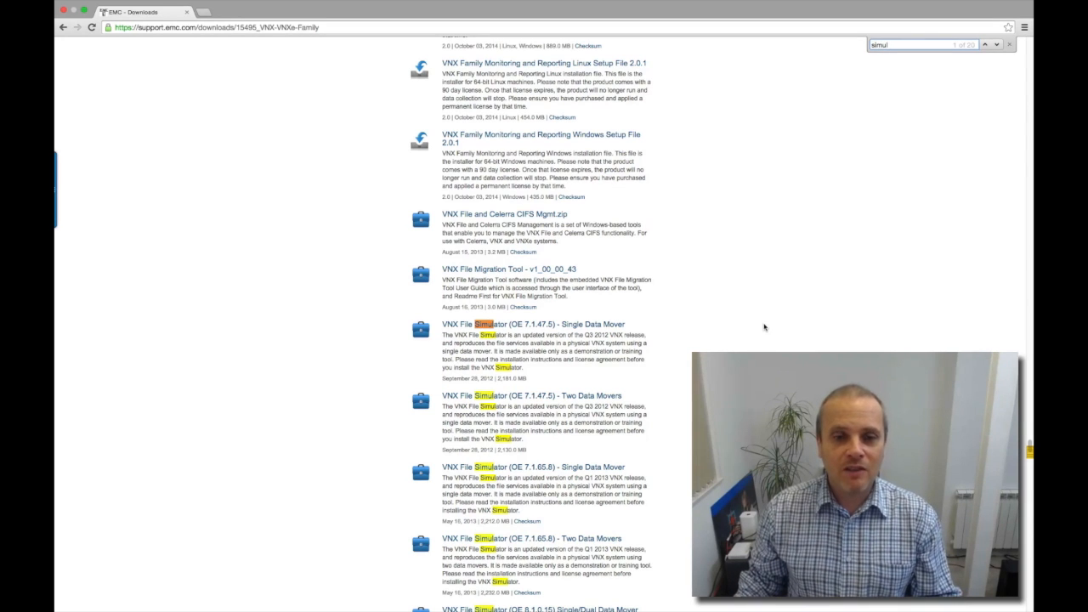
scroll(down, 3)
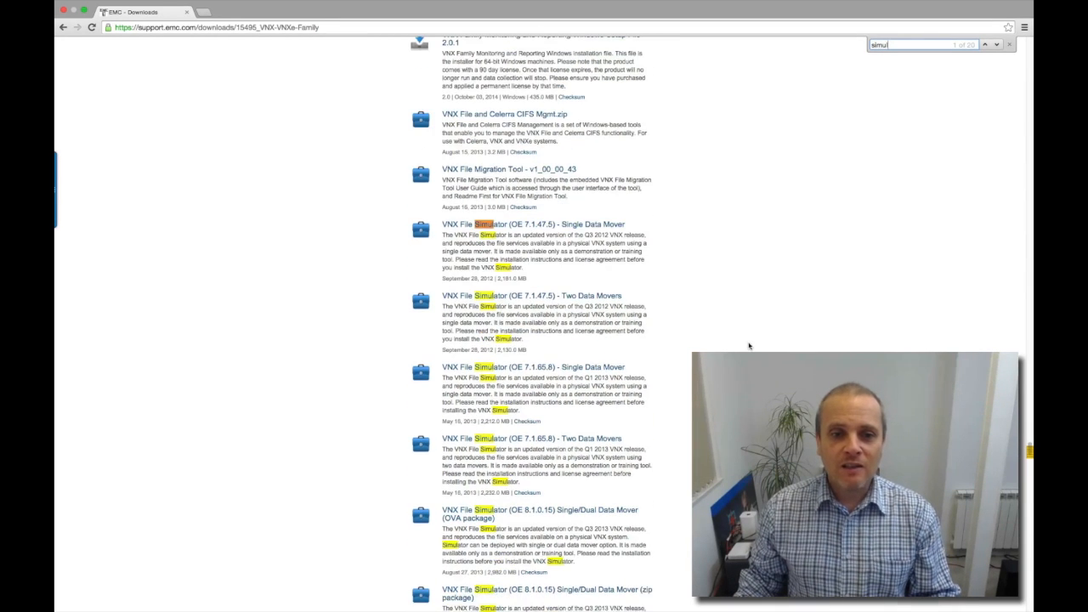
mouse_move(665, 249)
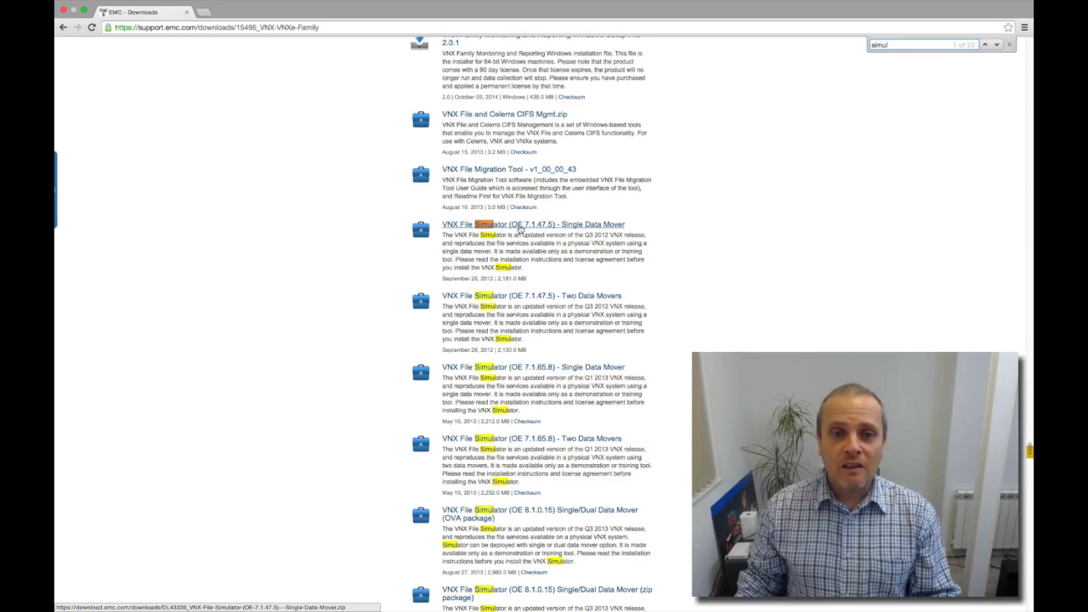
mouse_move(529, 232)
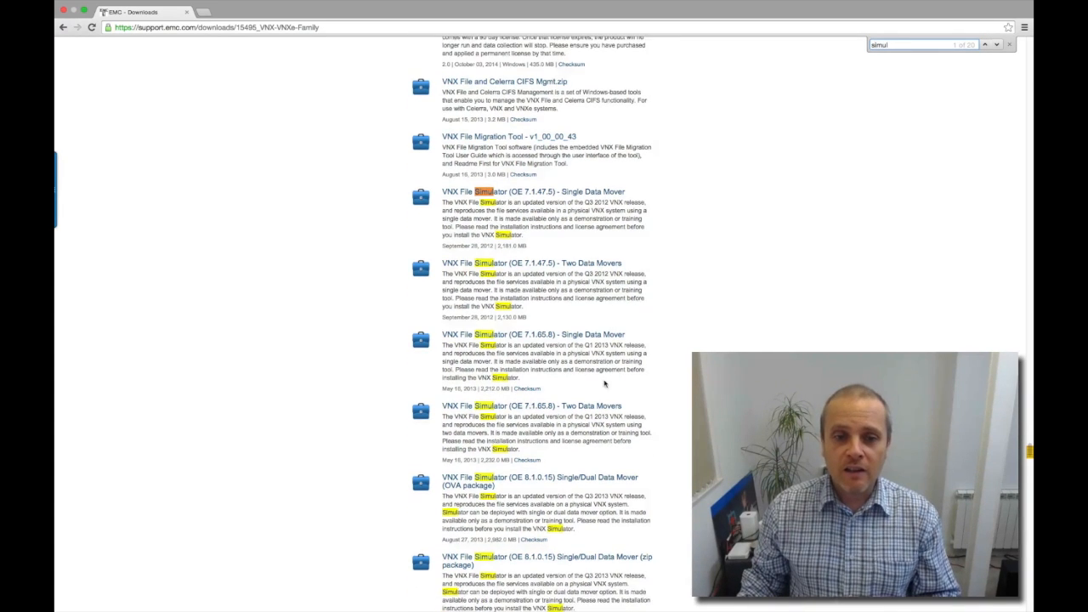
- Scroll down to the VNX File Simulator (OE 8.1.0.15) Single/Dual Data Mover OVA link
scroll(down, 3)
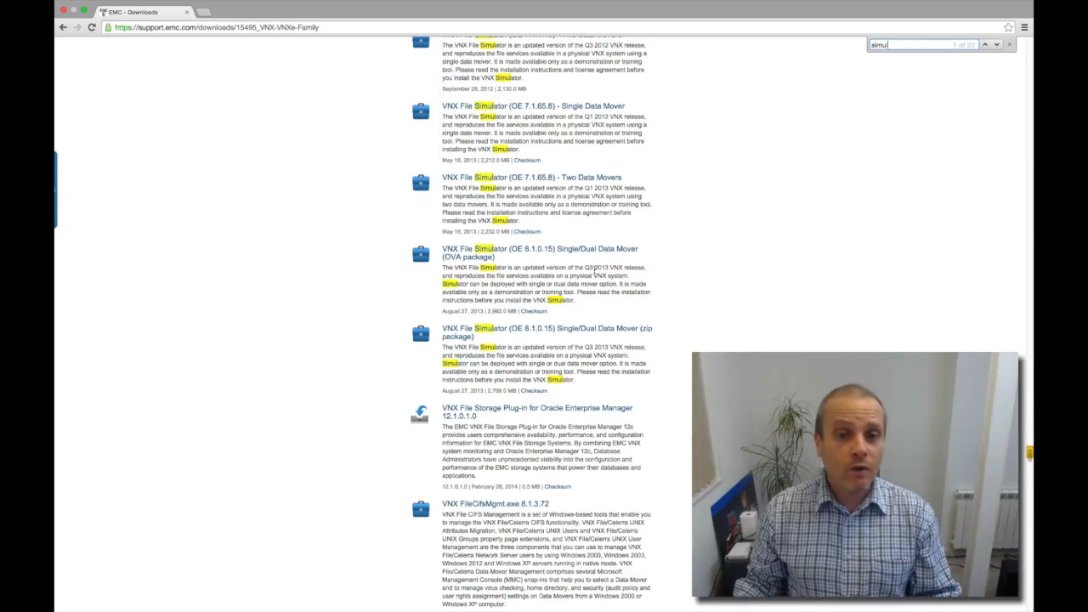
mouse_move(541, 252)
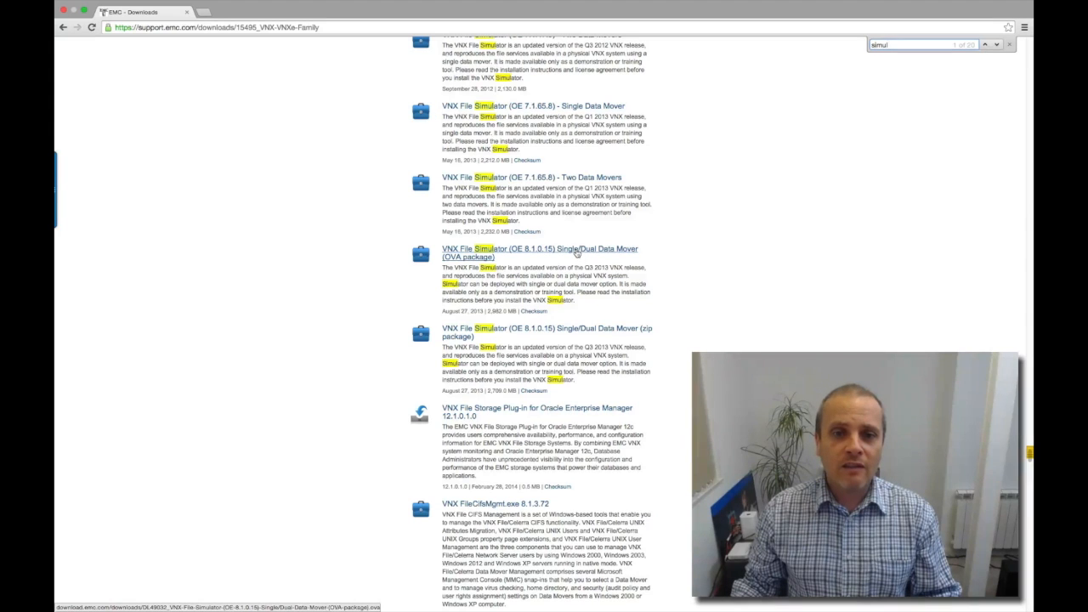
- Download the VNX File Simulator (OE 8.1.0.15) Single/Dual Data Mover OVA package
click(539, 252)
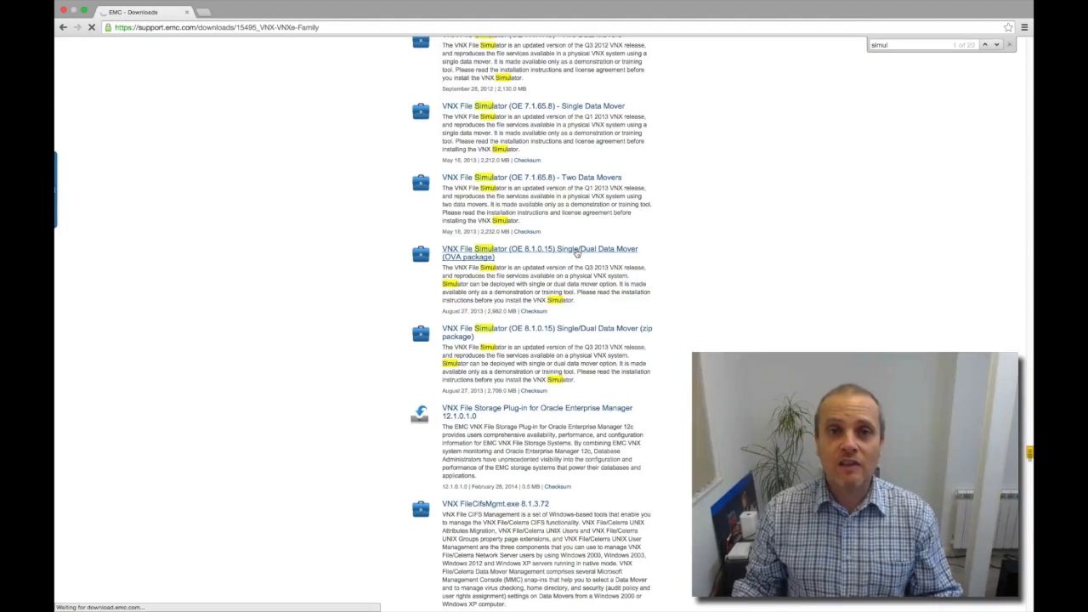
click(539, 252)
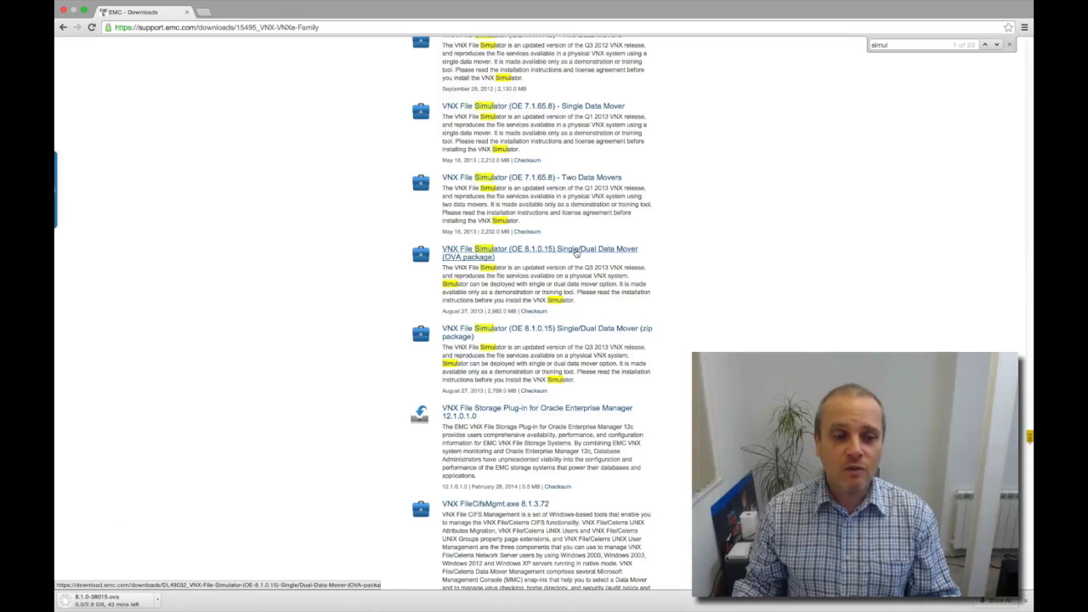